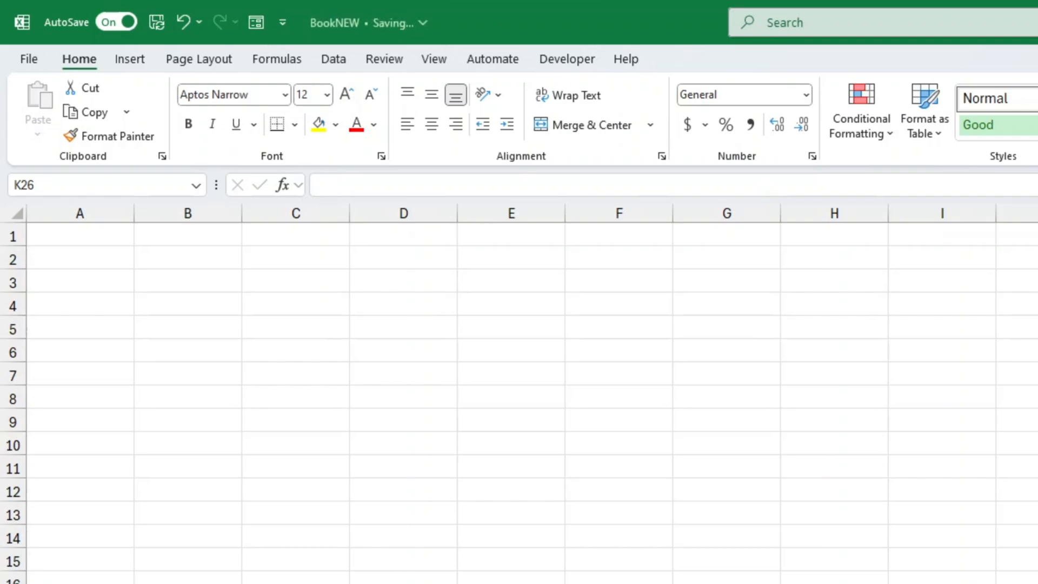
Enter 1 in cell A1 and start a formula with = in A2
click(79, 235)
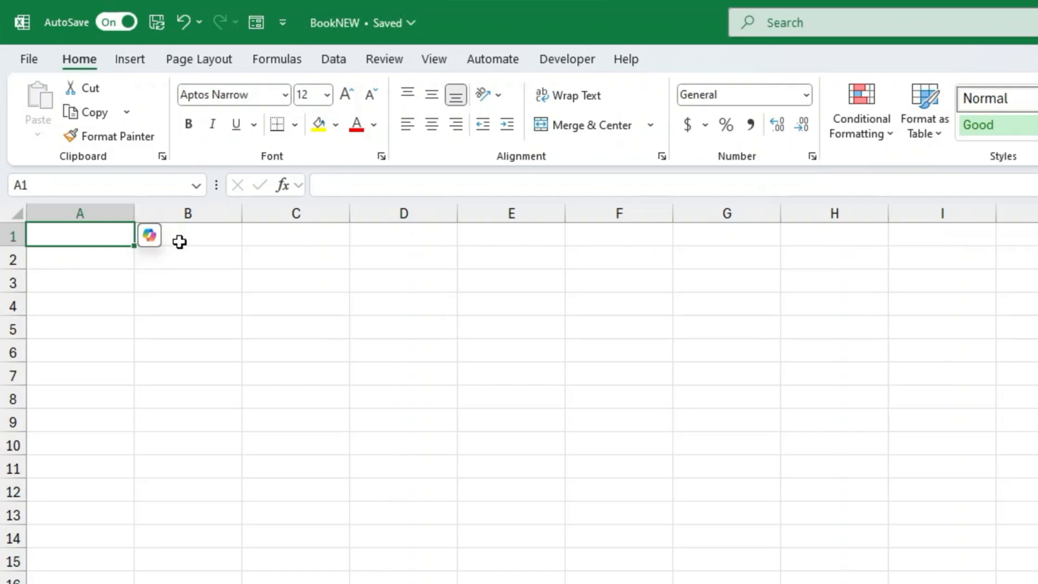
text(1)
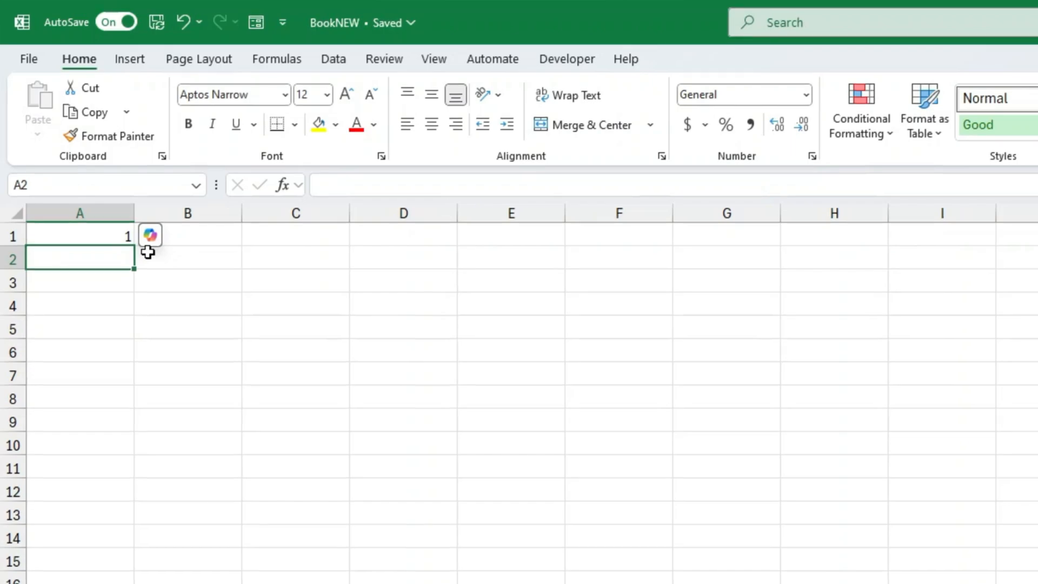
text(=)
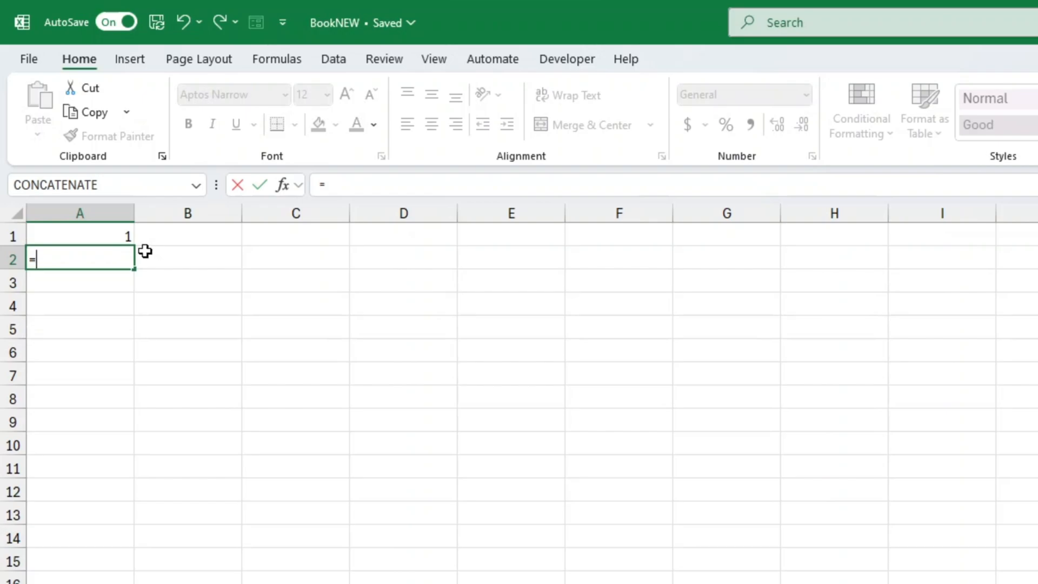
Complete A2's formula as =A1+1 so it shows 2
click(79, 235)
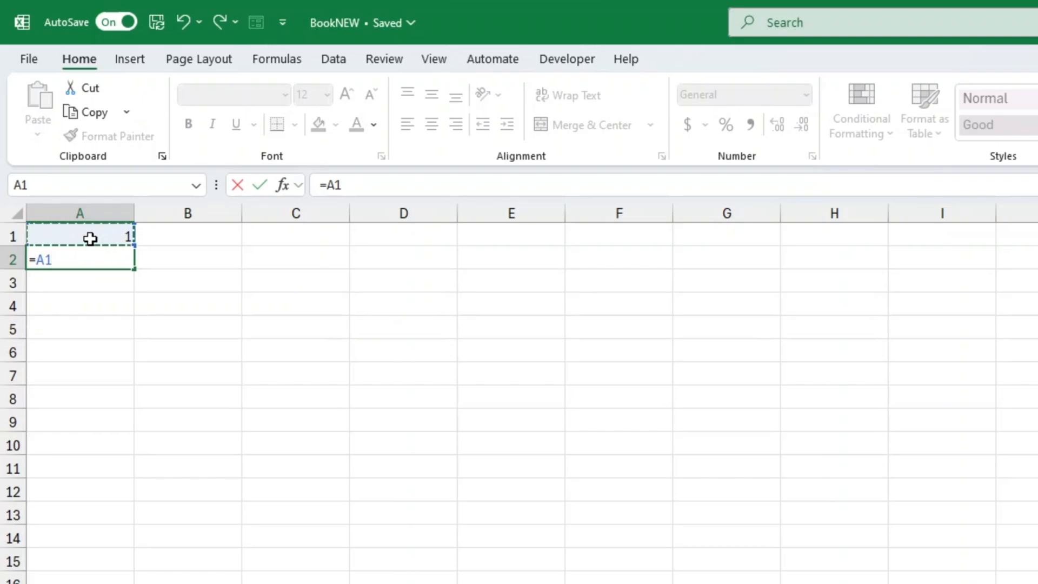
text(+)
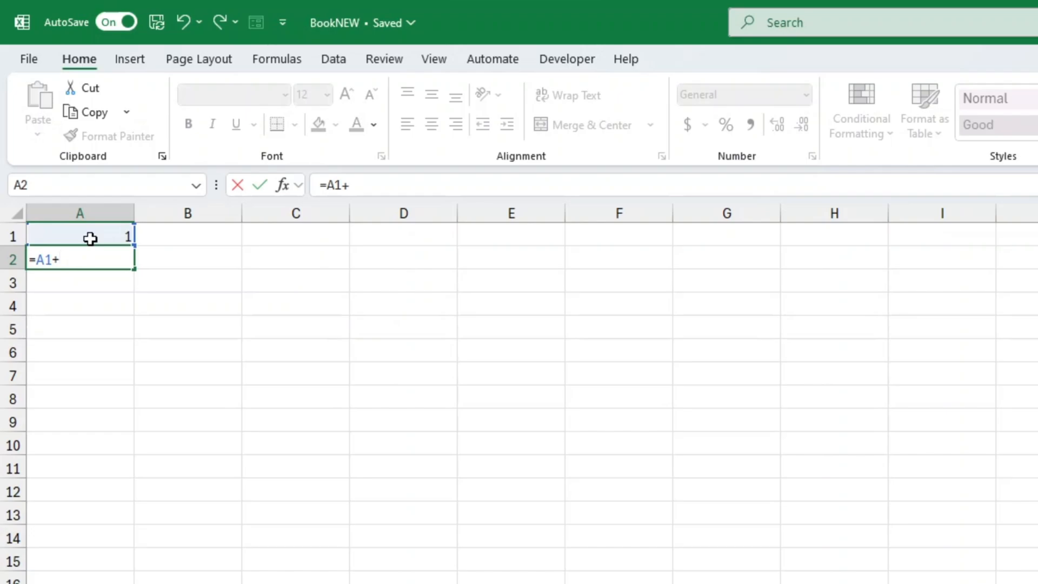
text(1)
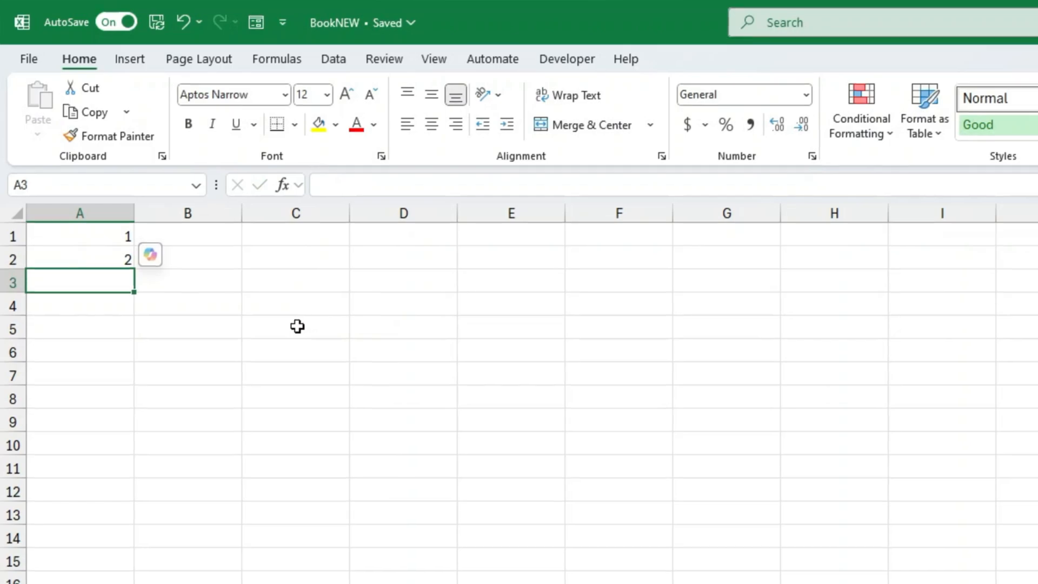
Copy A2's =A1+1 formula down into A3:A30, then move to column B
click(79, 259)
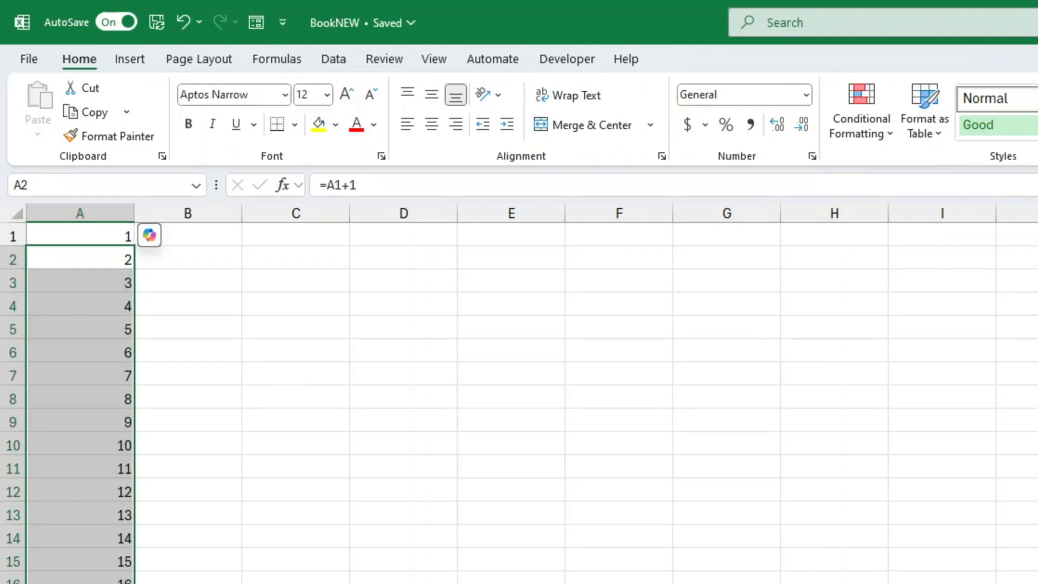
key(Delete)
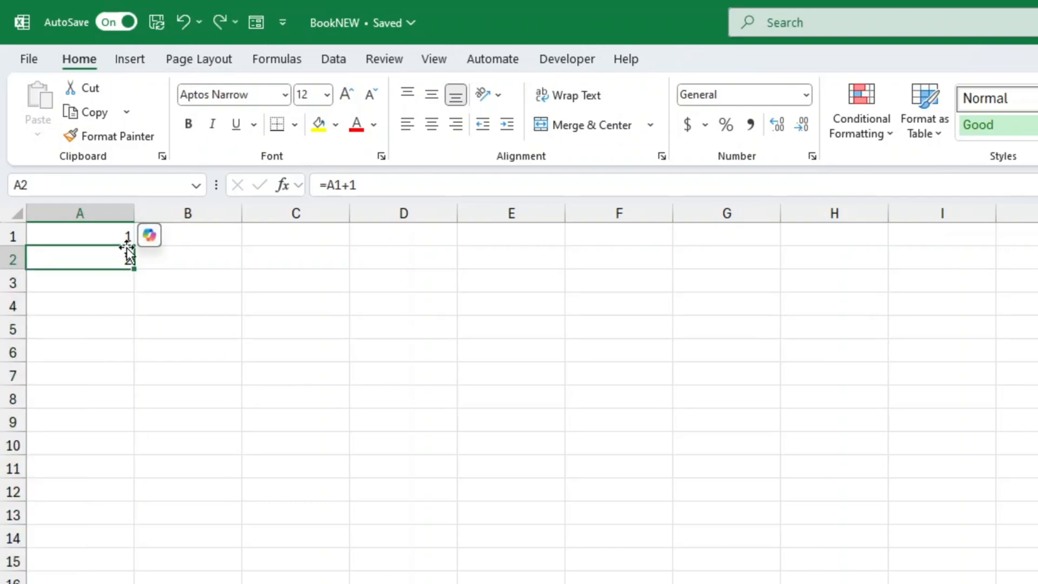
right_click(79, 259)
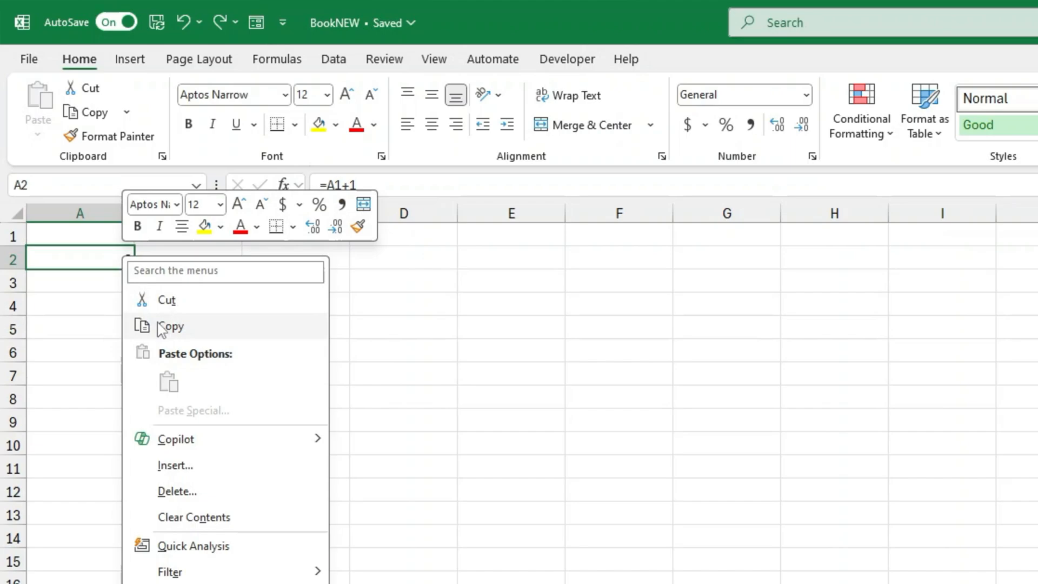
click(169, 326)
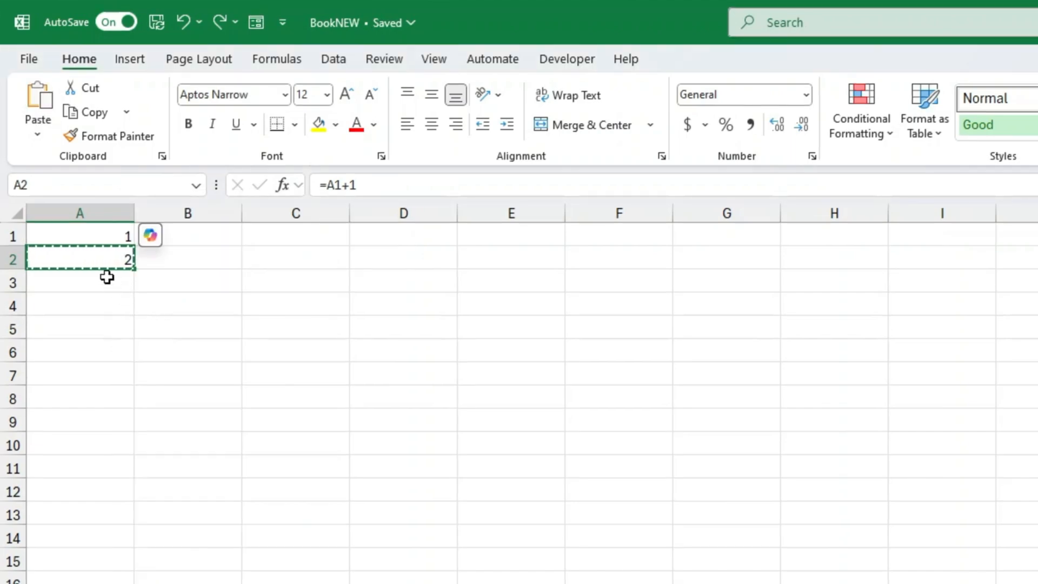
click(79, 283)
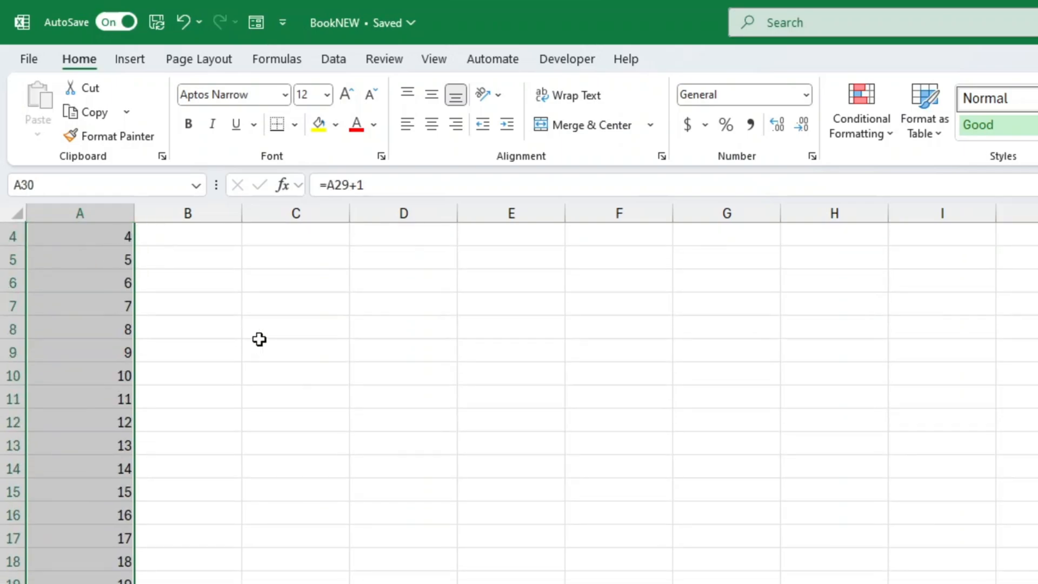
click(187, 305)
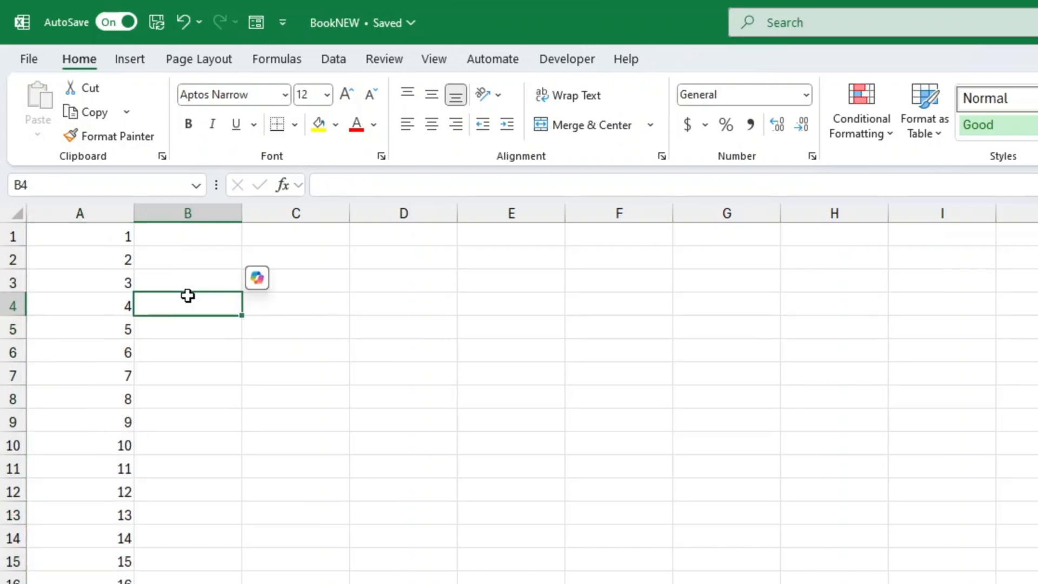
mouse_move(148, 288)
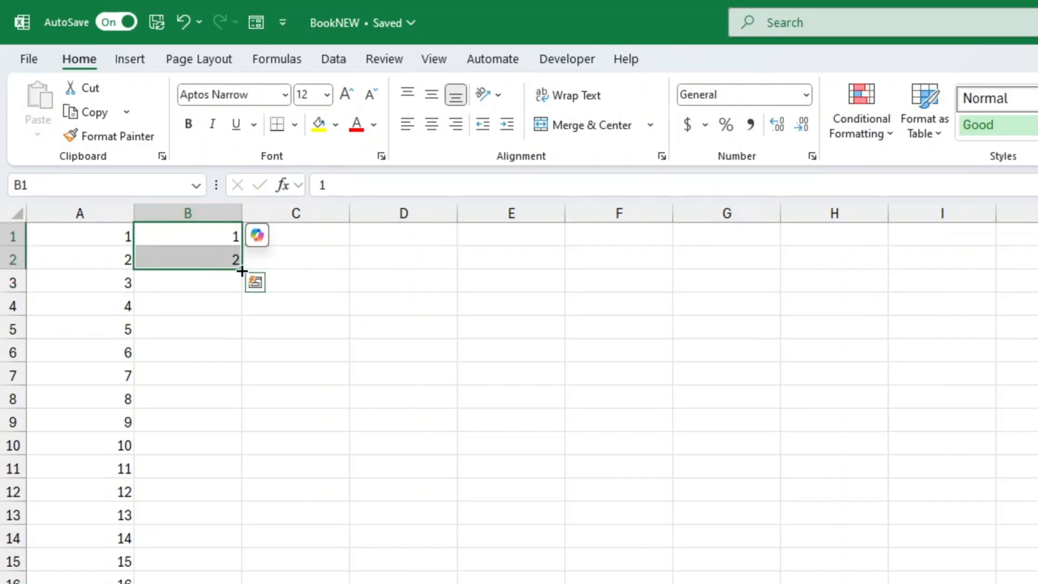
Scroll down to check column B's filled 1-upward series, then deselect it
scroll(down, 3)
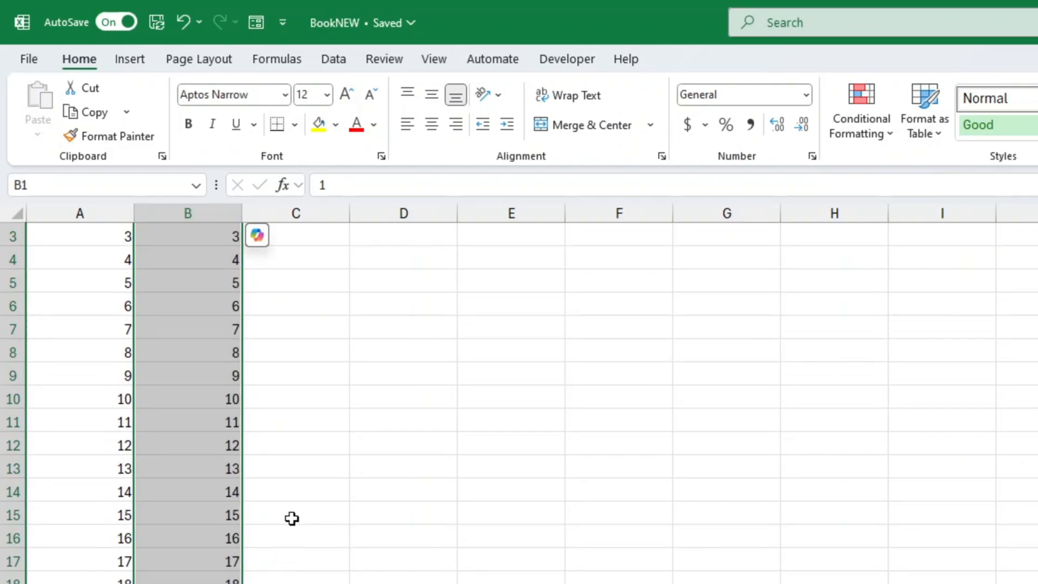
click(402, 490)
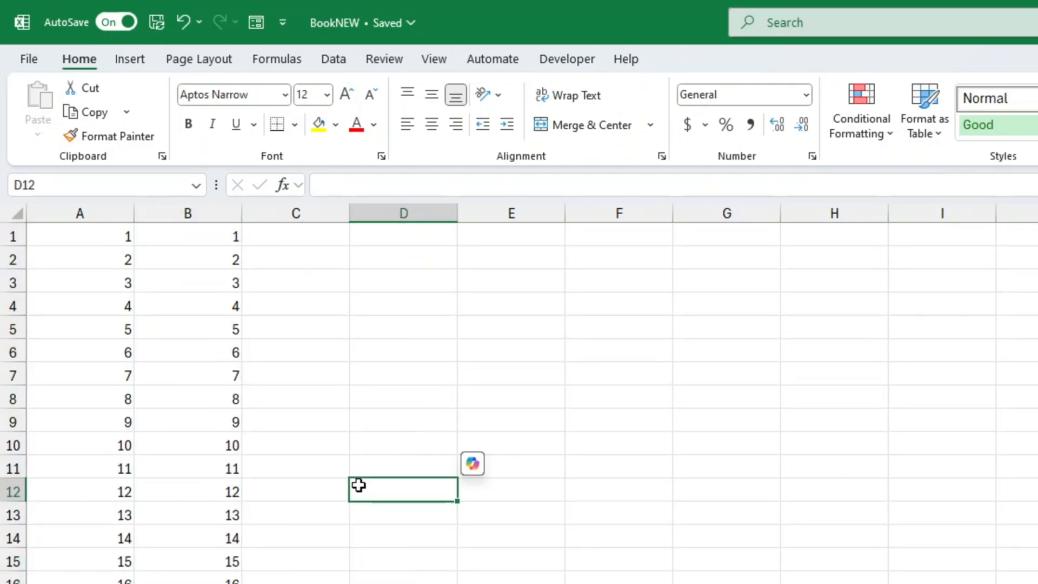
mouse_move(337, 481)
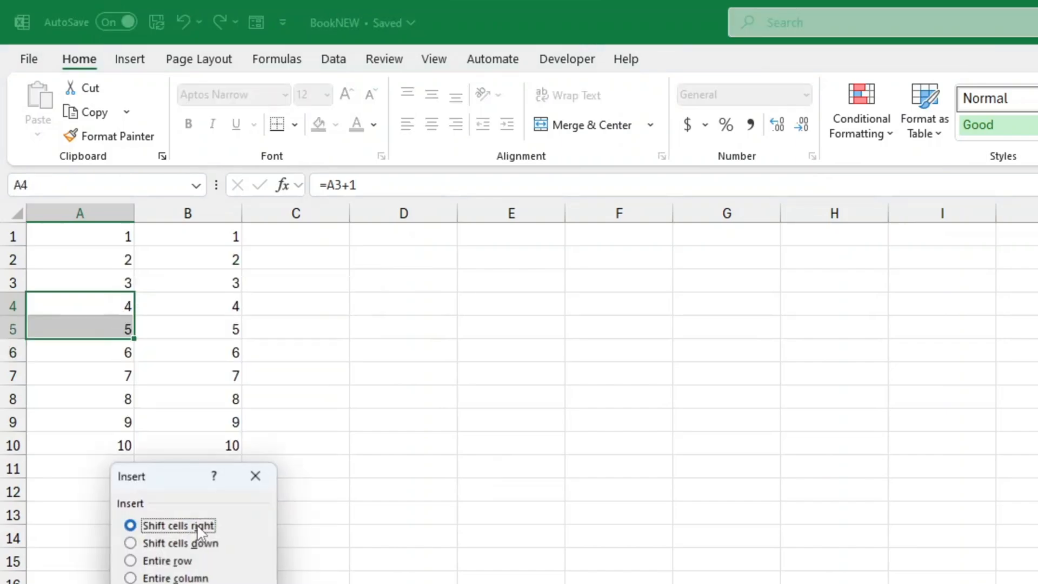
Insert blank cells at rows 4–5 with Shift cells down, then inspect B3 and select A3
click(130, 560)
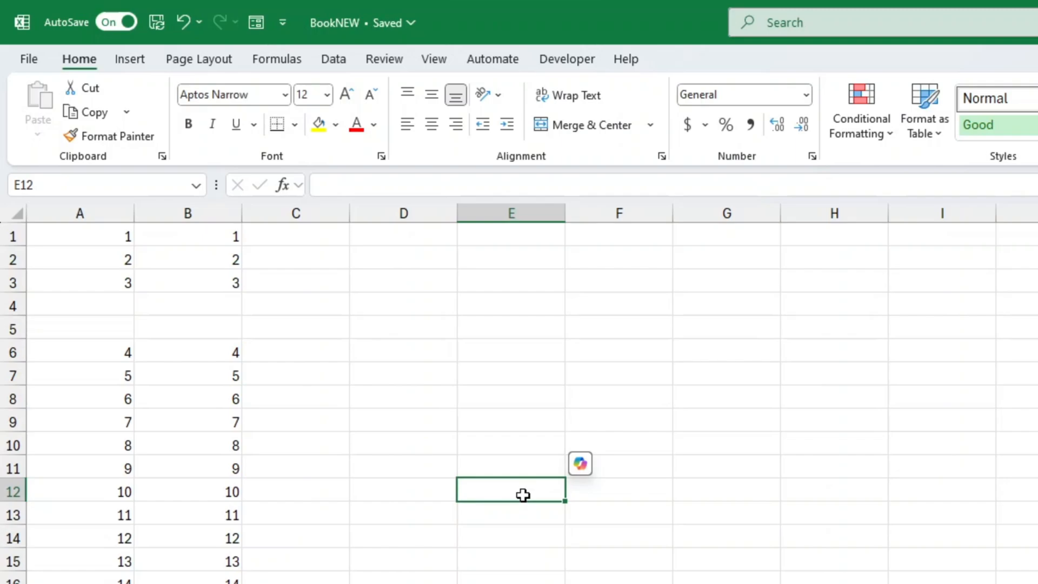
mouse_move(123, 291)
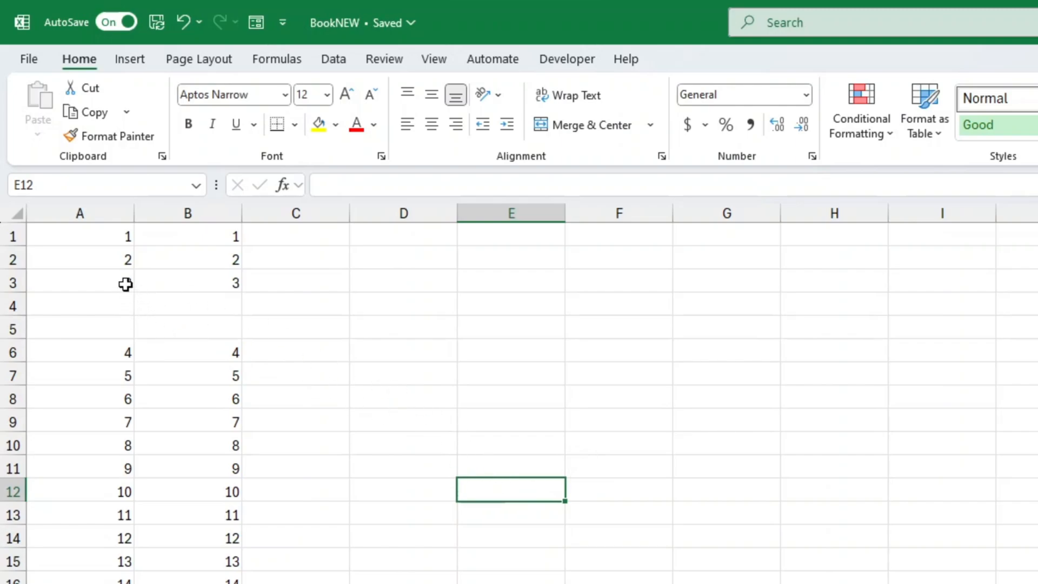
click(187, 283)
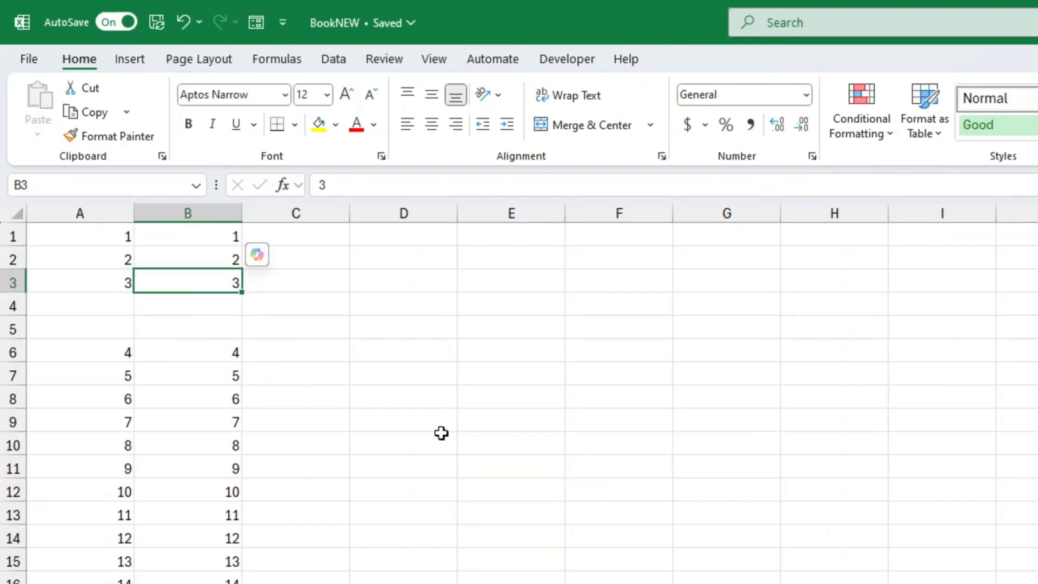
click(404, 445)
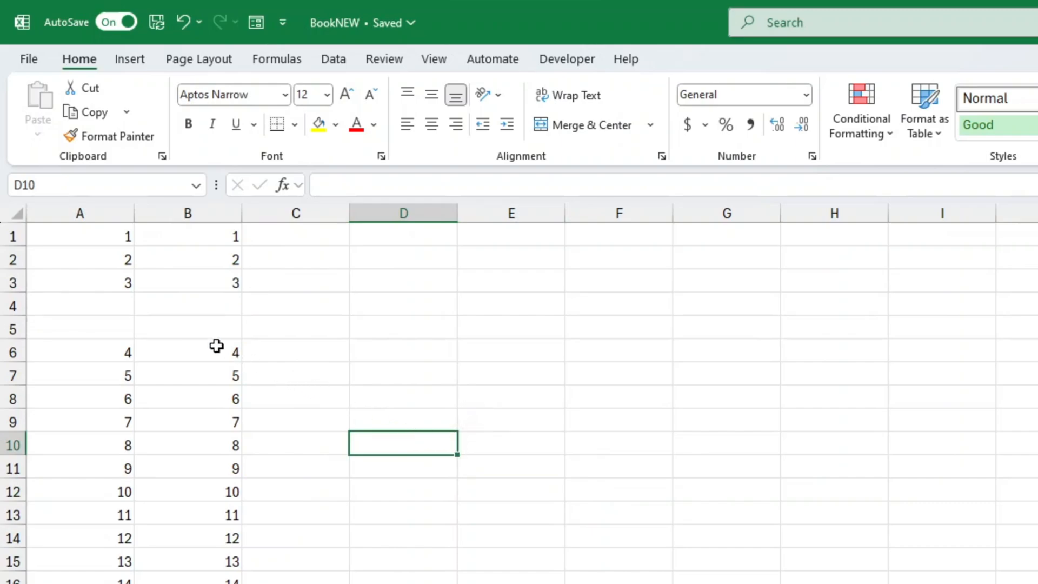
mouse_move(121, 305)
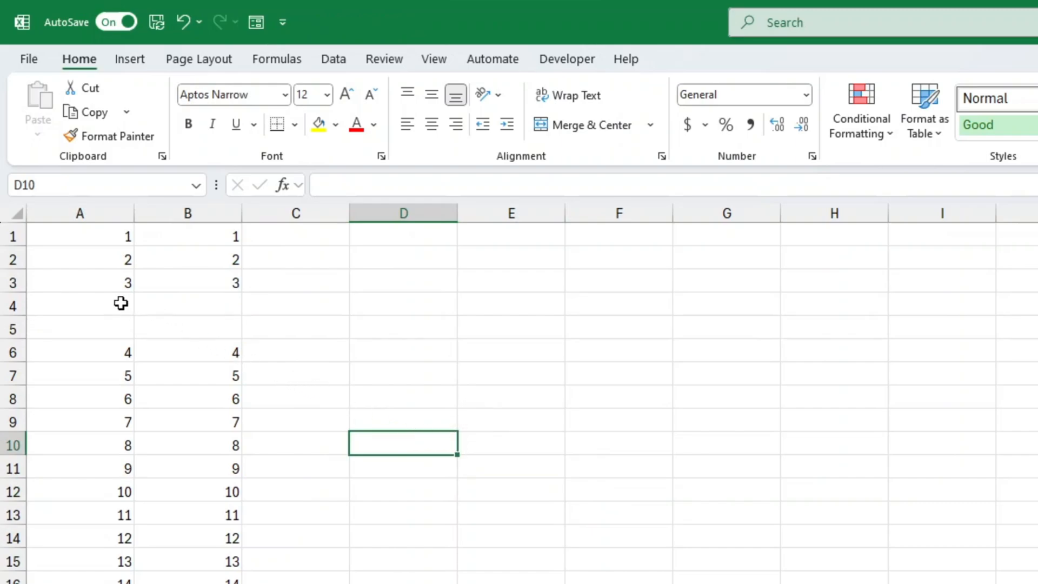
click(80, 283)
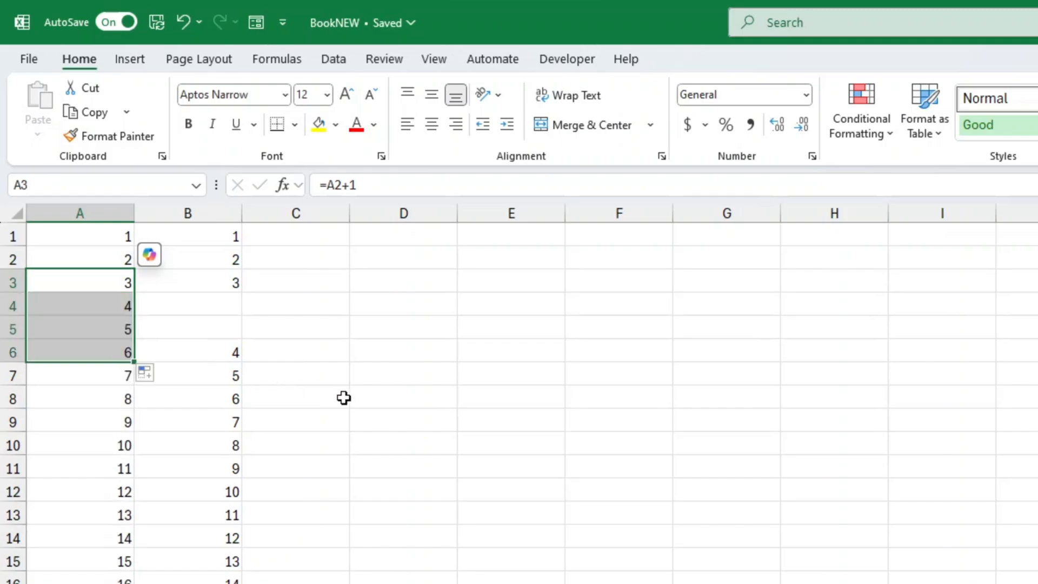
mouse_move(353, 398)
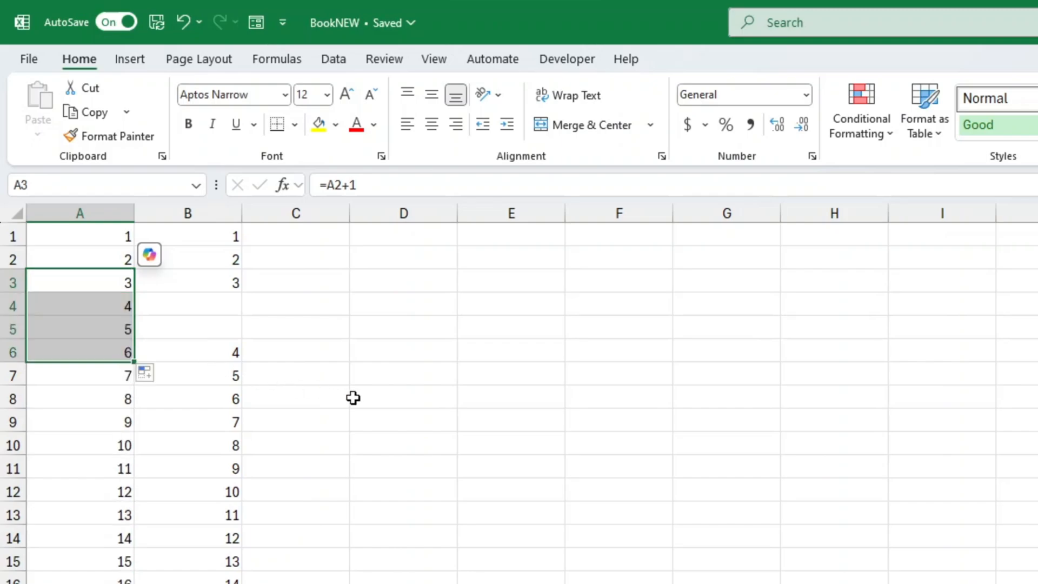
mouse_move(295, 312)
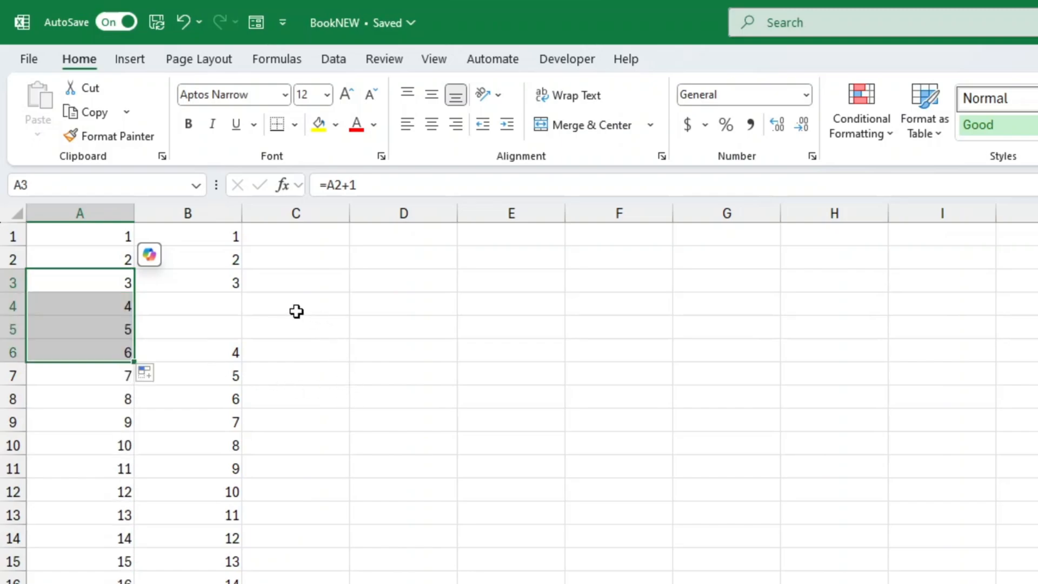
mouse_move(234, 251)
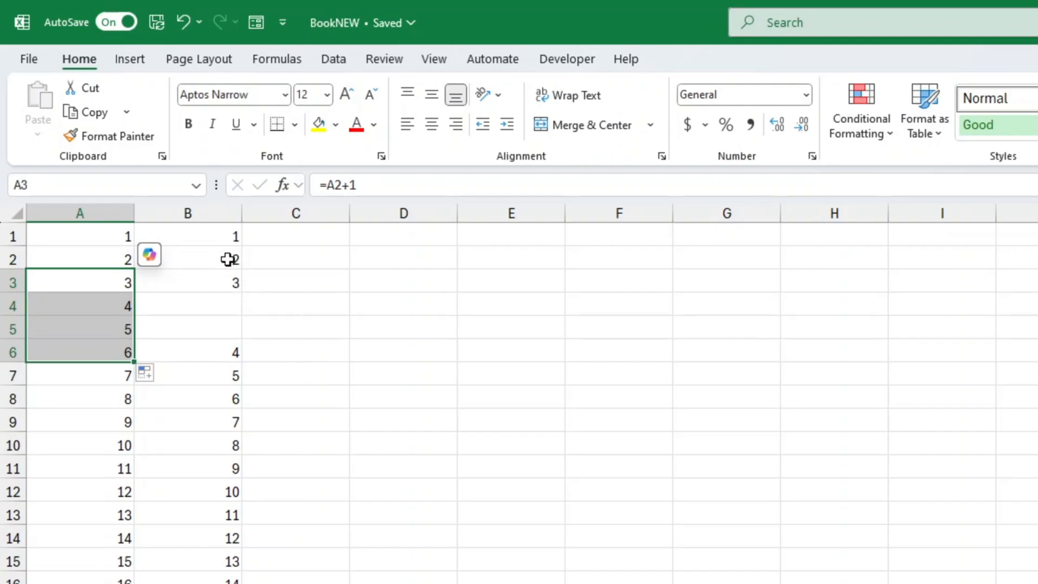
Select B1:B3 and extend the series down column B to close the gap
click(187, 283)
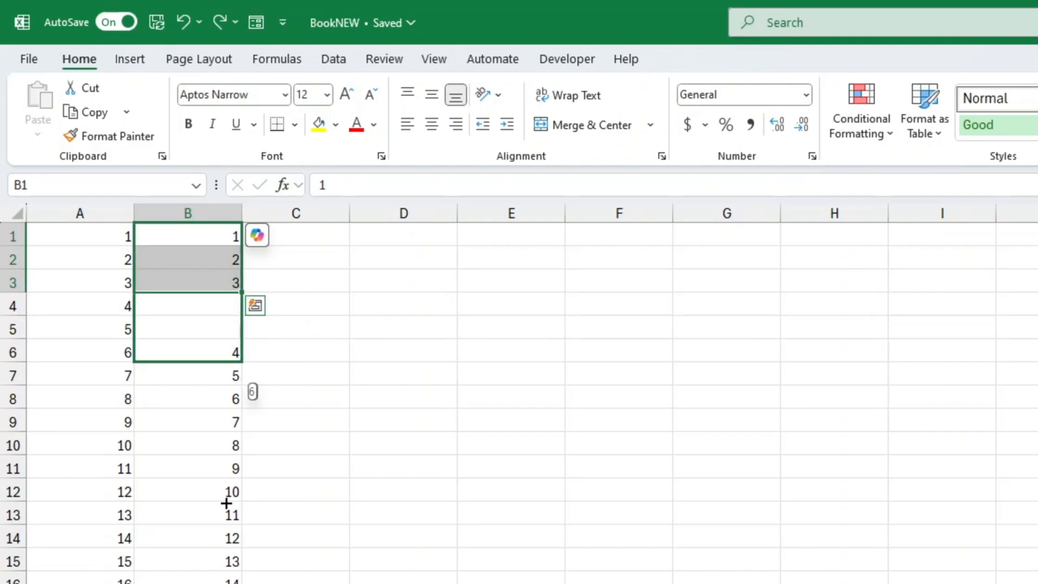
scroll(down, 3)
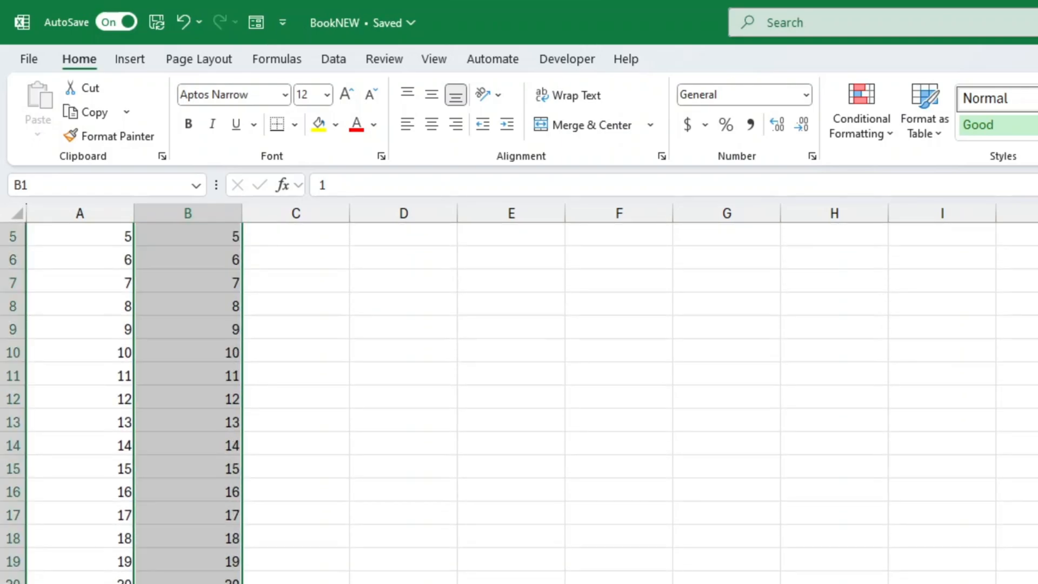
click(295, 235)
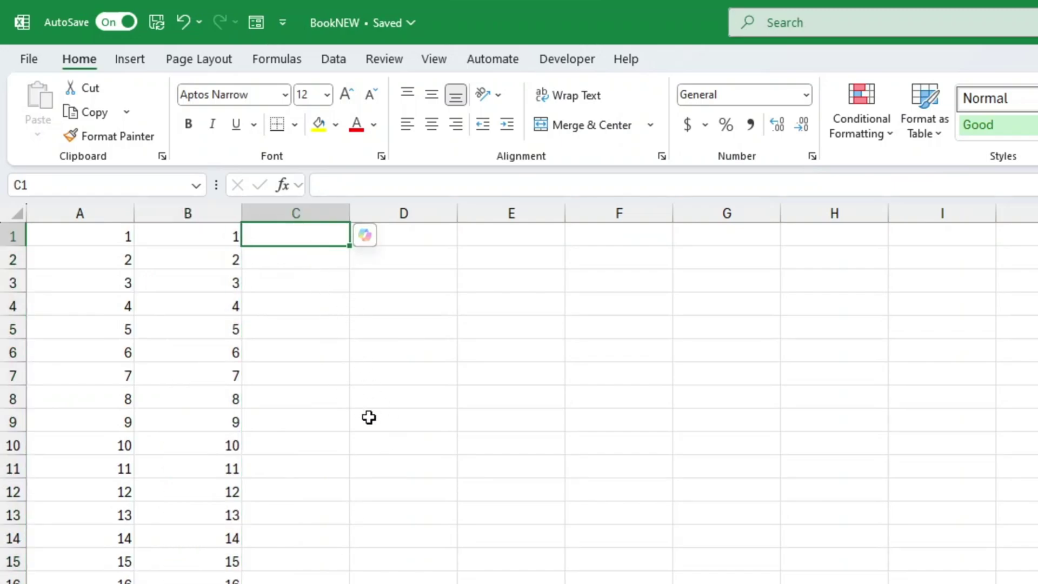